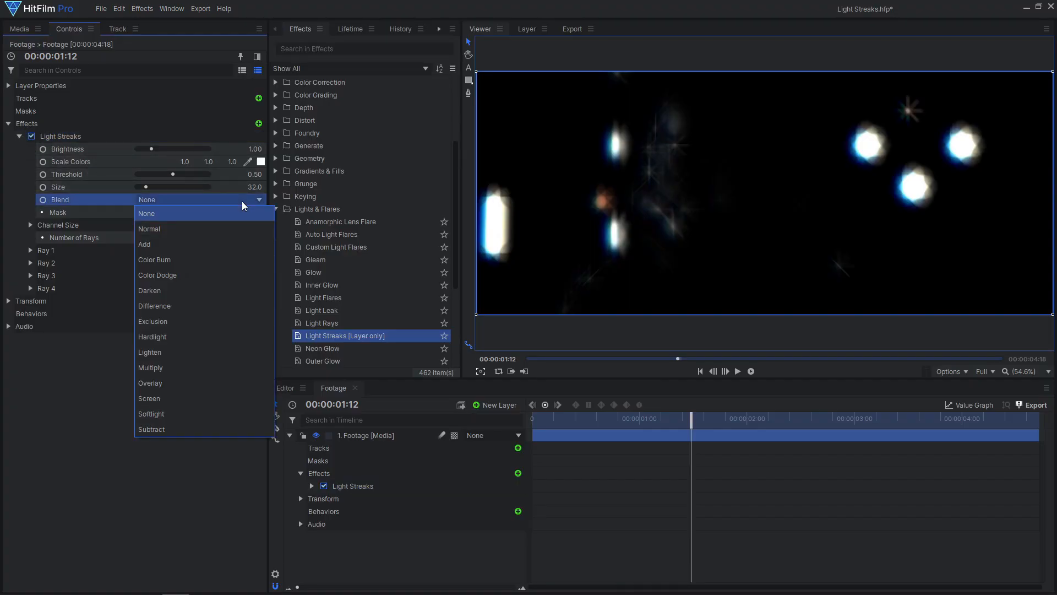
Set the Light Streaks blend mode to Add.
left_click(144, 244)
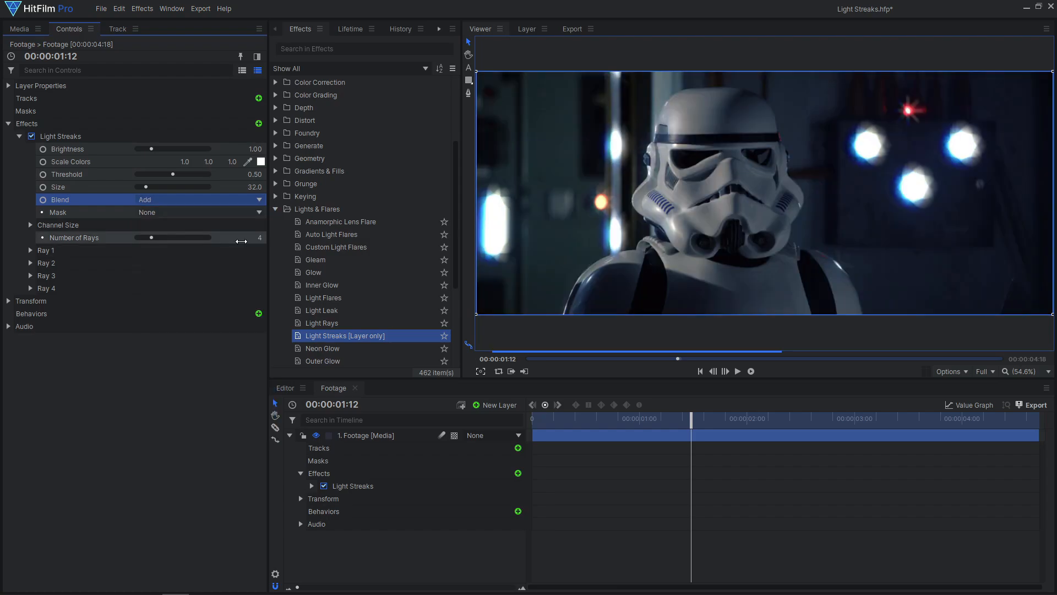
Reduce the streaks to one ray and lower Threshold to 0 so every light streaks.
left_click_drag(138, 187, 189, 187)
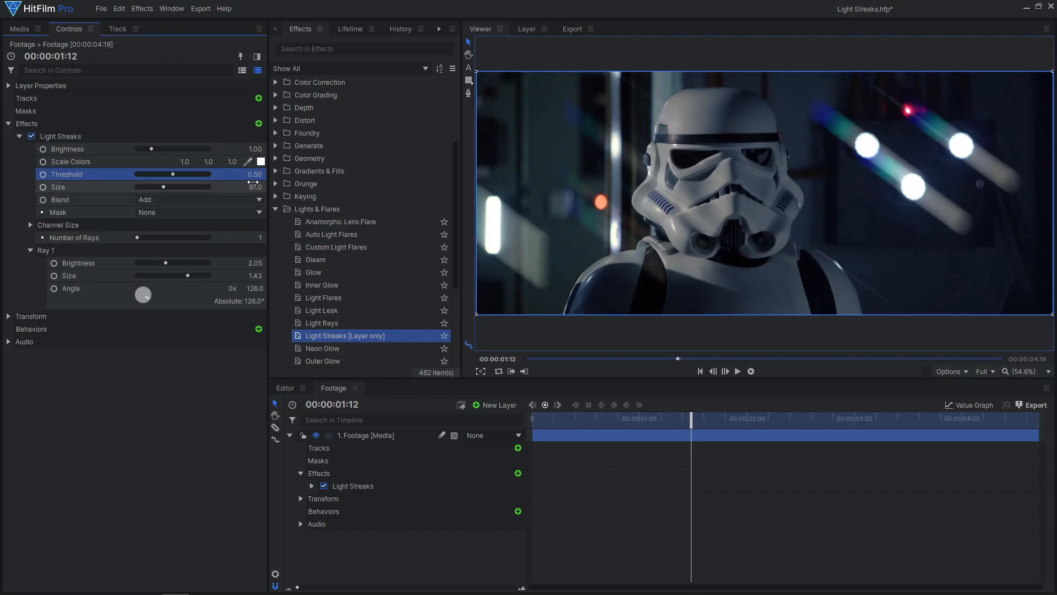
left_click_drag(172, 174, 210, 174)
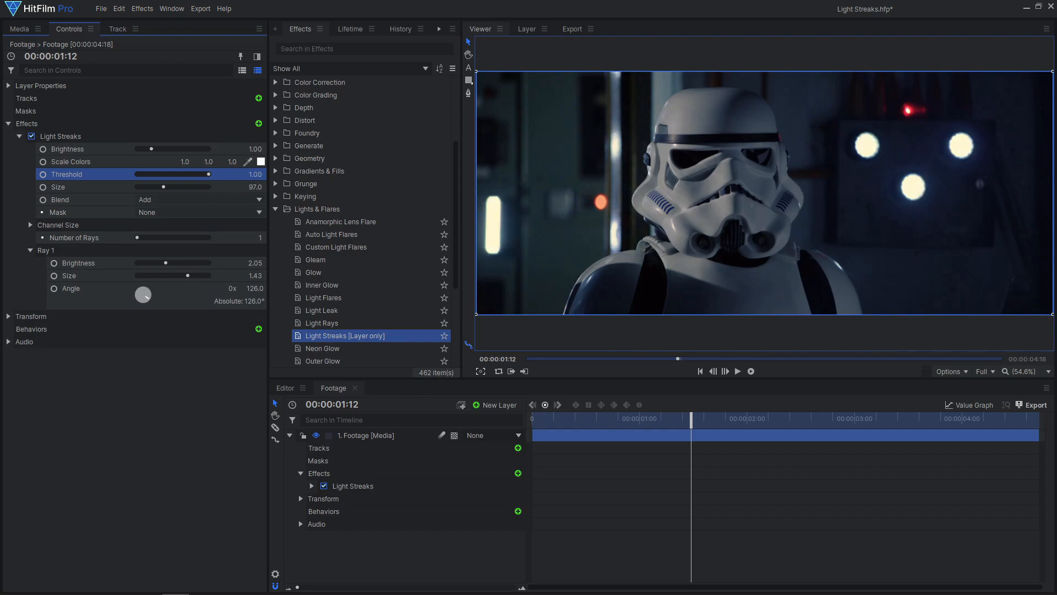
left_click_drag(195, 173, 145, 174)
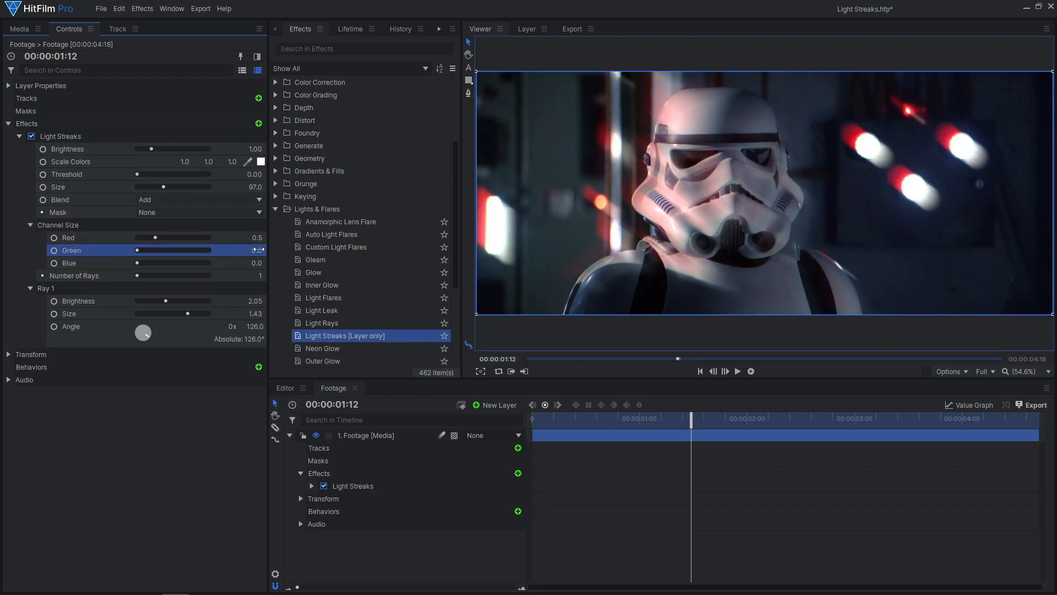
Tint the streaks purple with the Scale Colors picker.
left_click(261, 162)
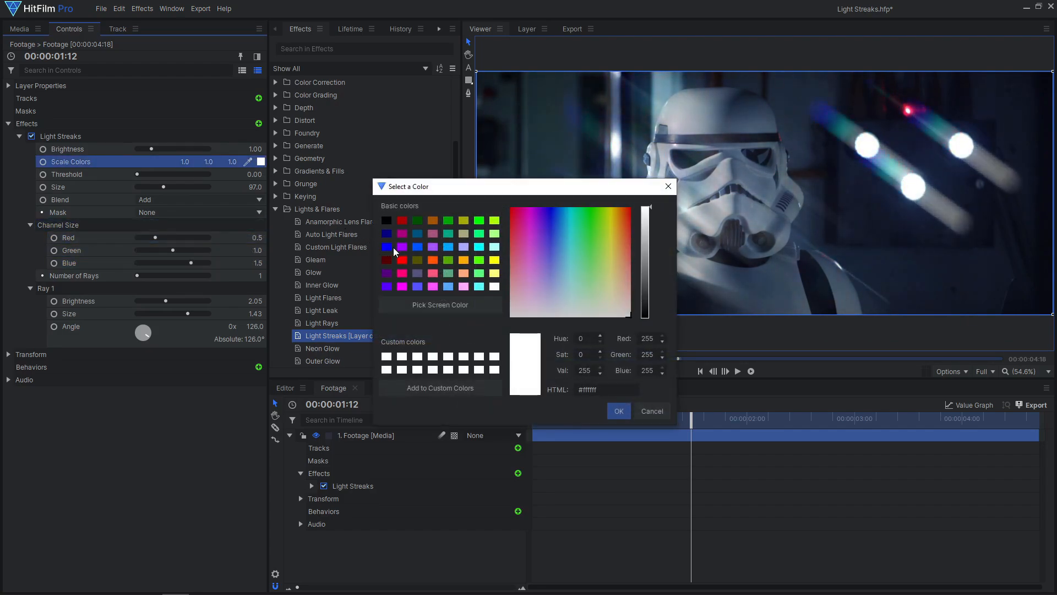
left_click(617, 410)
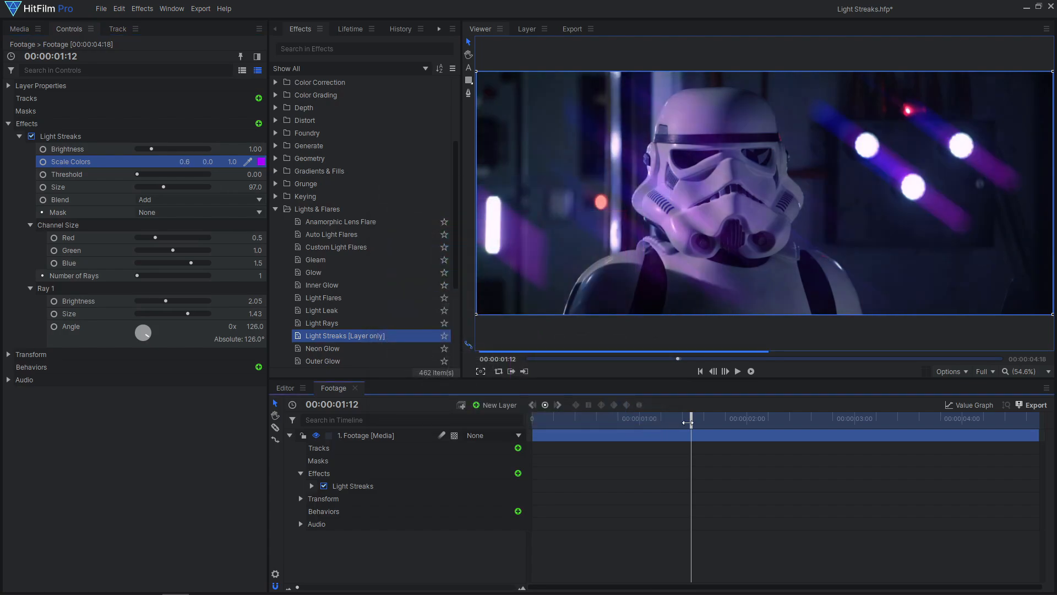
Play the corridor clip showing blue 16-ray streaks at brightness 5.
left_click(738, 371)
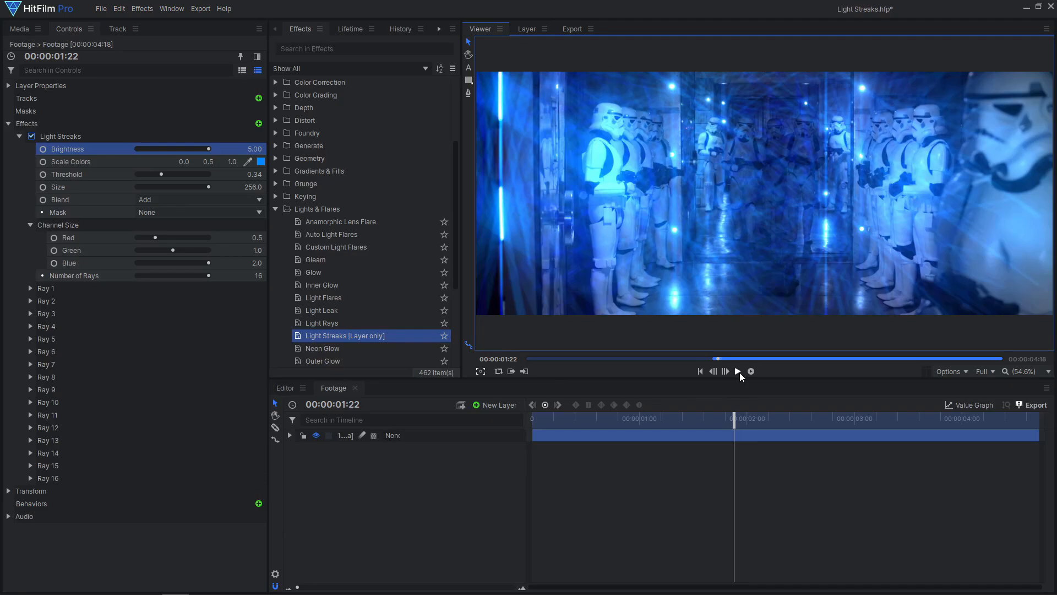
left_click(738, 371)
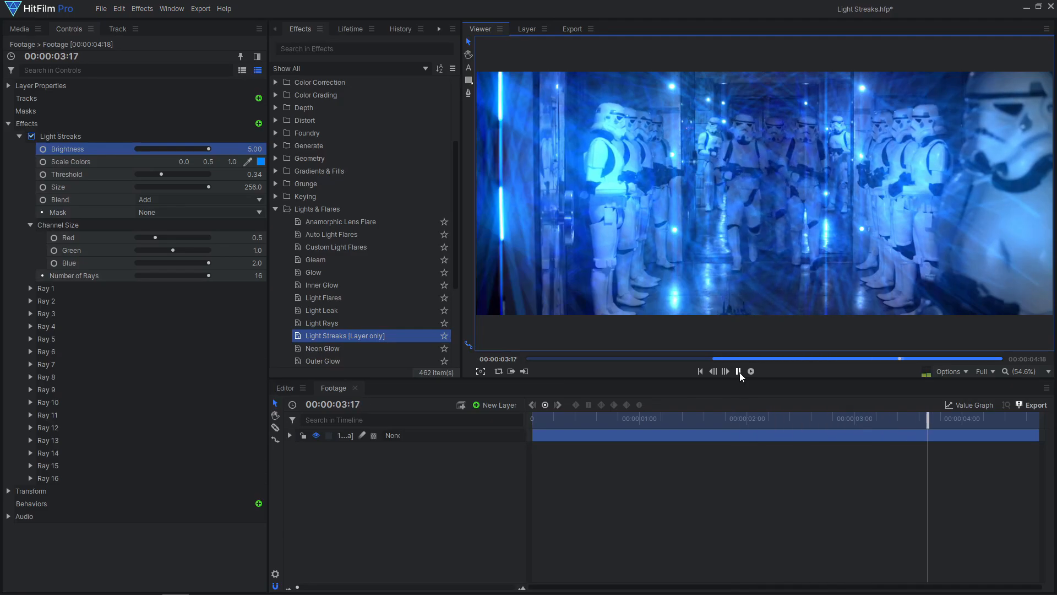